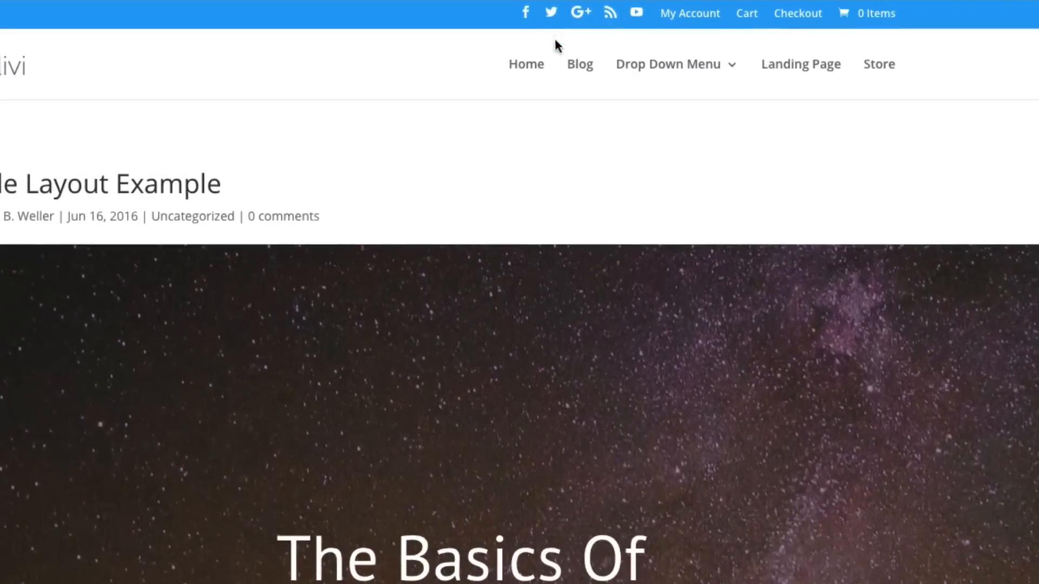
mouse_move(631, 30)
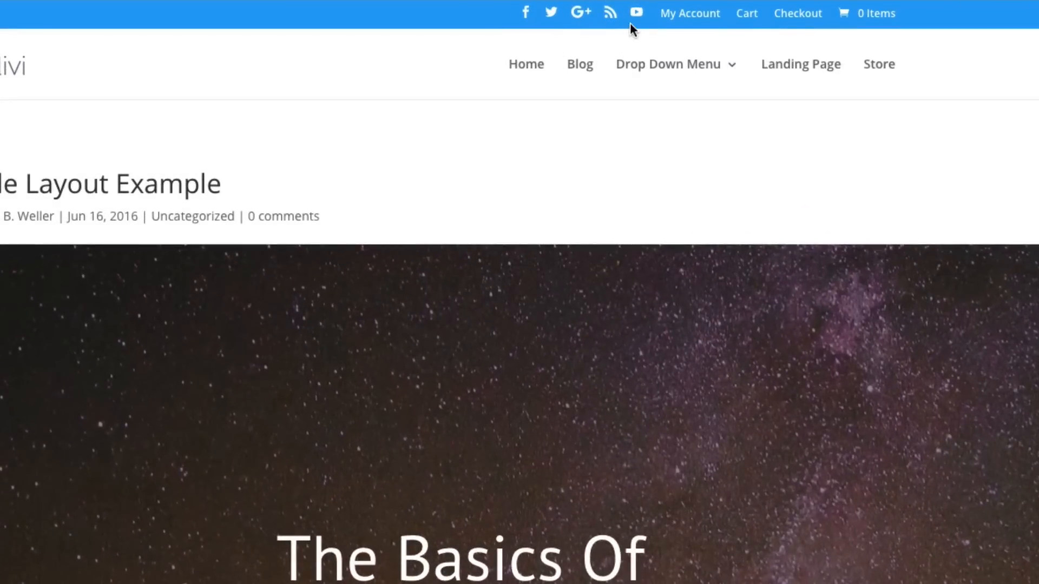
mouse_move(634, 13)
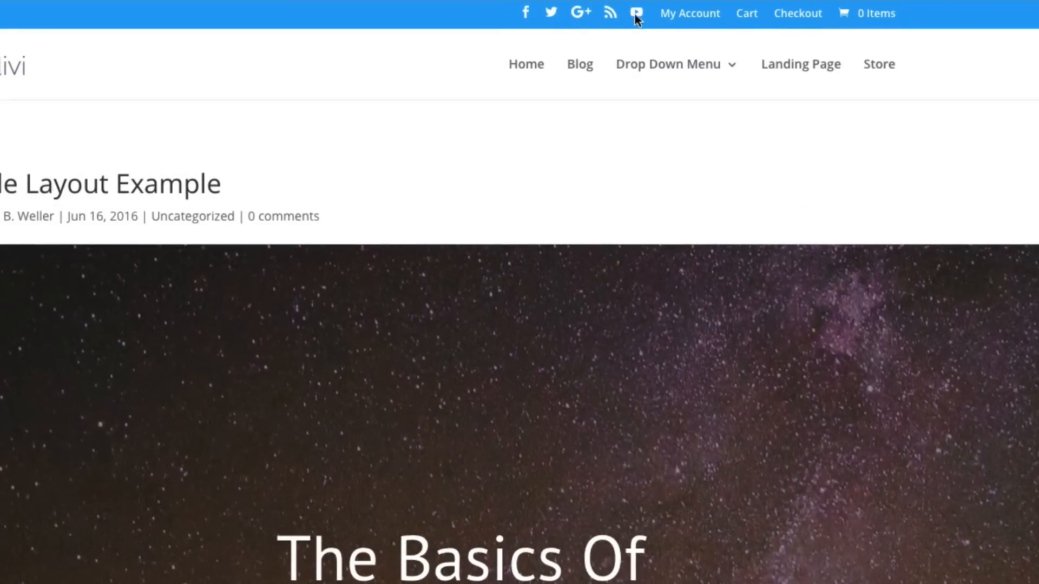
mouse_move(620, 53)
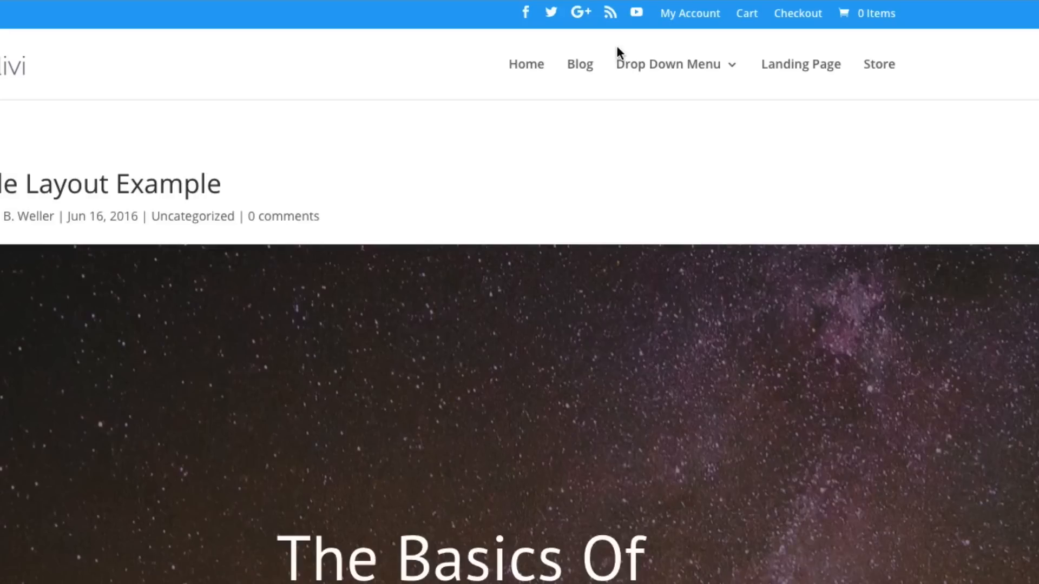
mouse_move(517, 185)
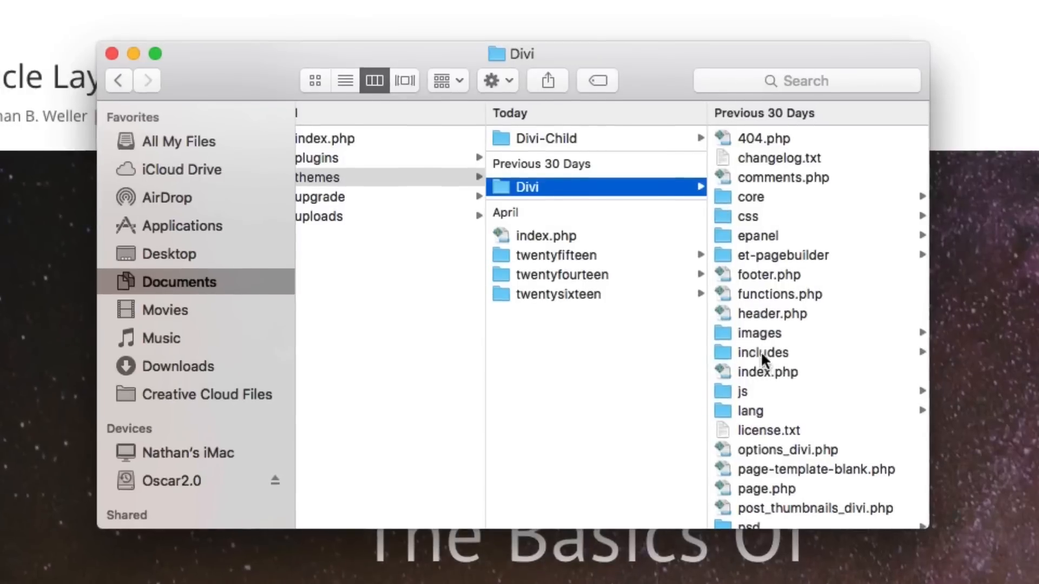
Open the Divi theme's includes folder and right-click social_icons.php
click(762, 351)
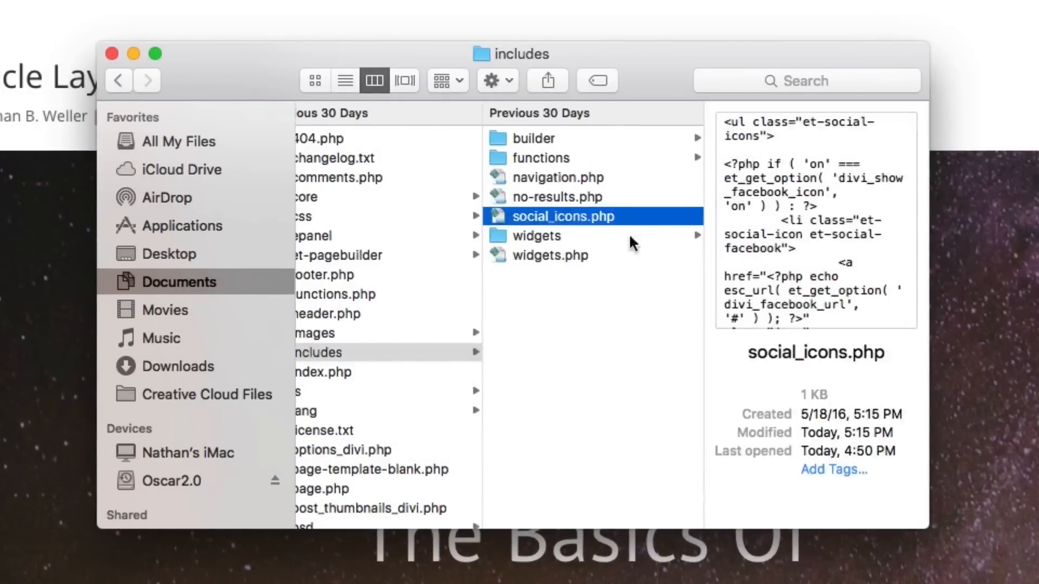
mouse_move(580, 224)
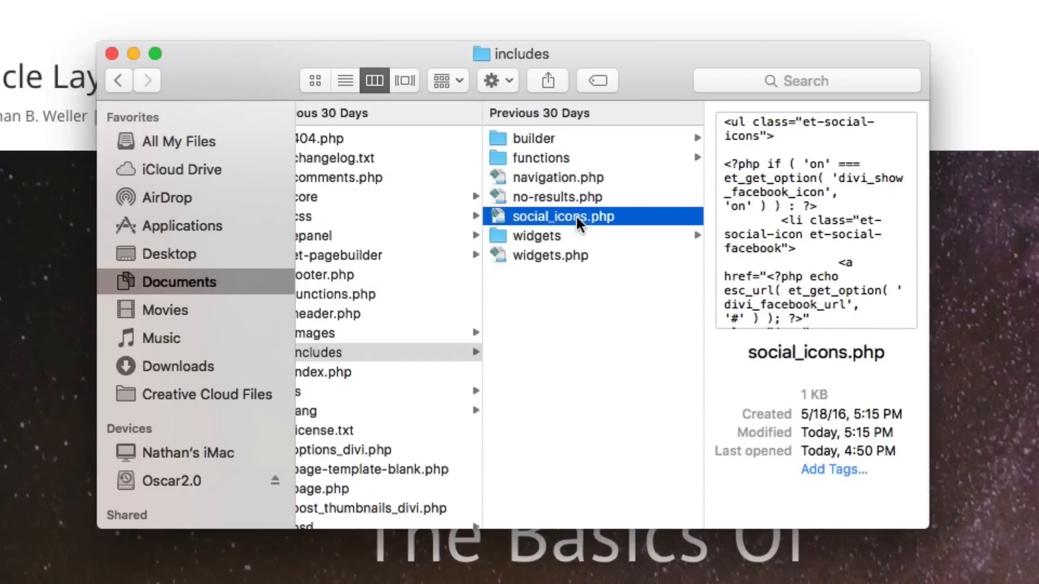
right_click(563, 216)
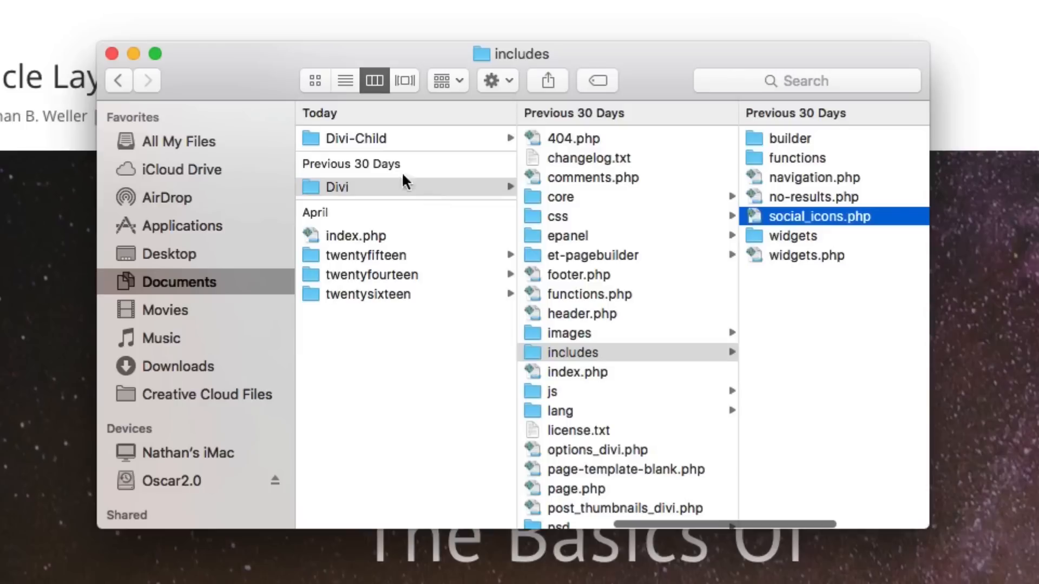
Open social_icons.php from Divi-Child > includes in the code editor
click(357, 138)
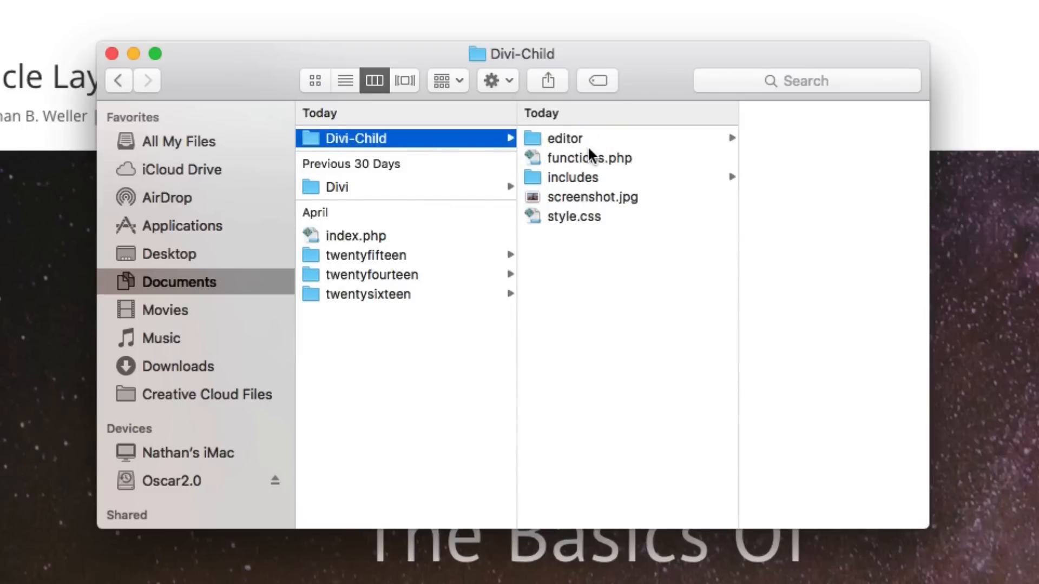
click(572, 177)
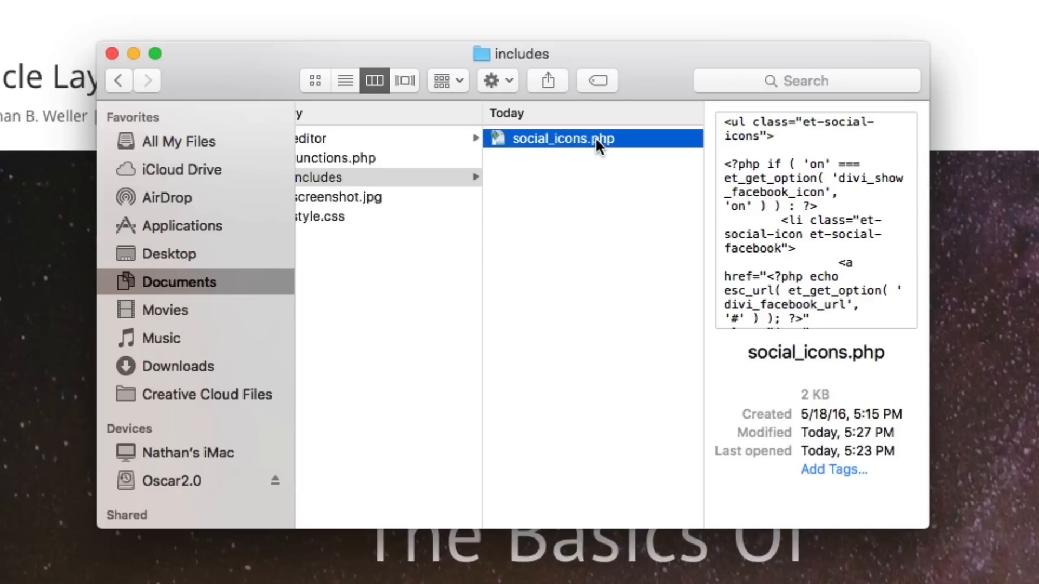
mouse_move(557, 165)
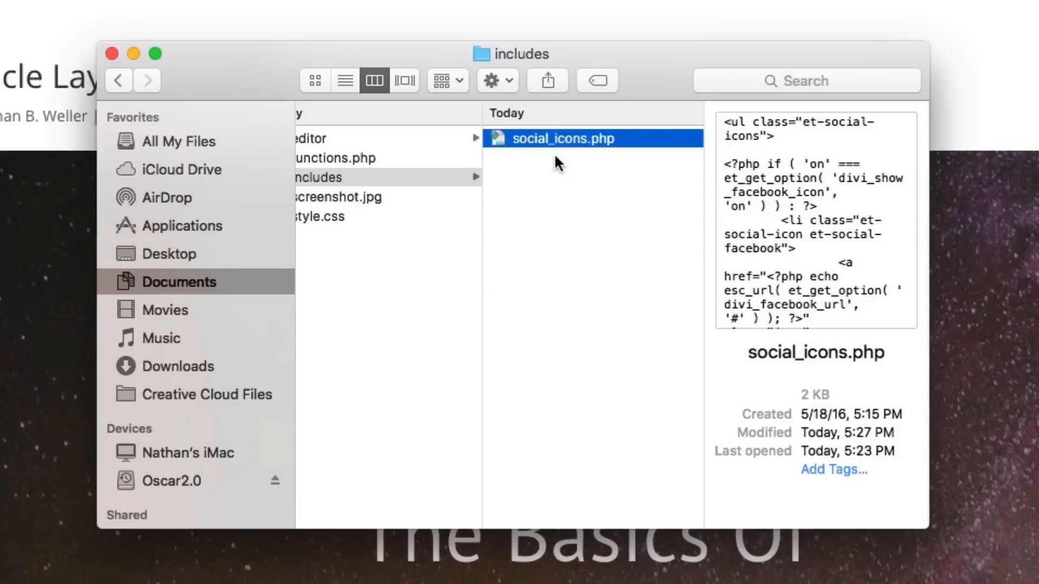
mouse_move(556, 166)
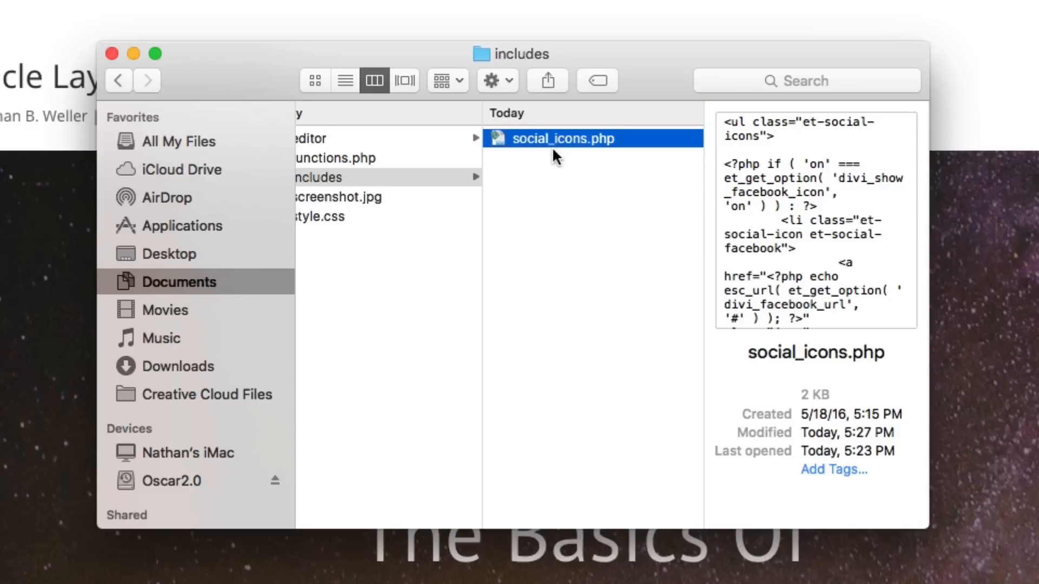
mouse_move(555, 147)
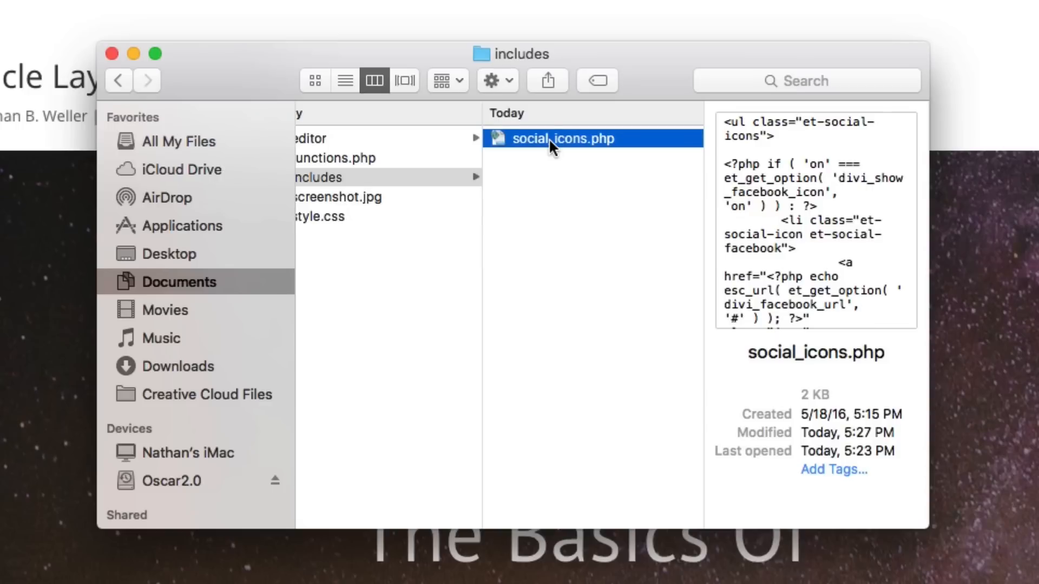
double_click(563, 138)
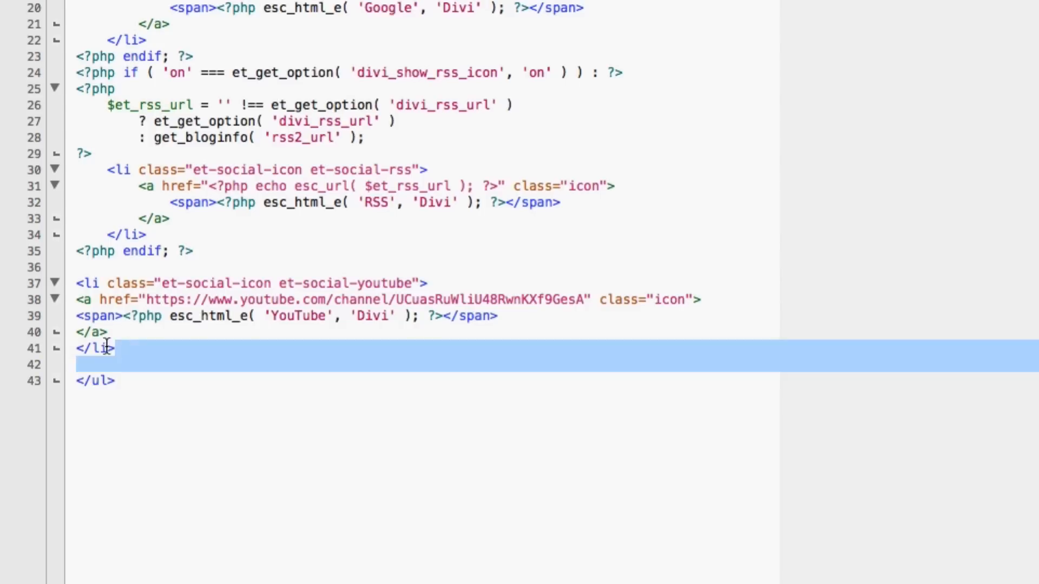
Copy the YouTube <li> block (lines 37–41) and paste a duplicate below it
drag(106, 348, 73, 283)
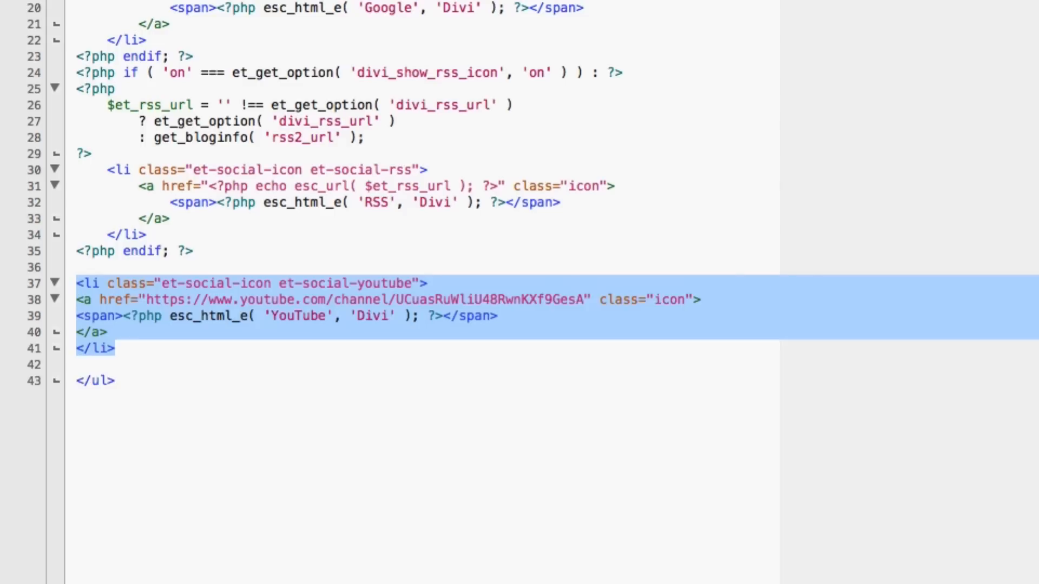
mouse_move(552, 440)
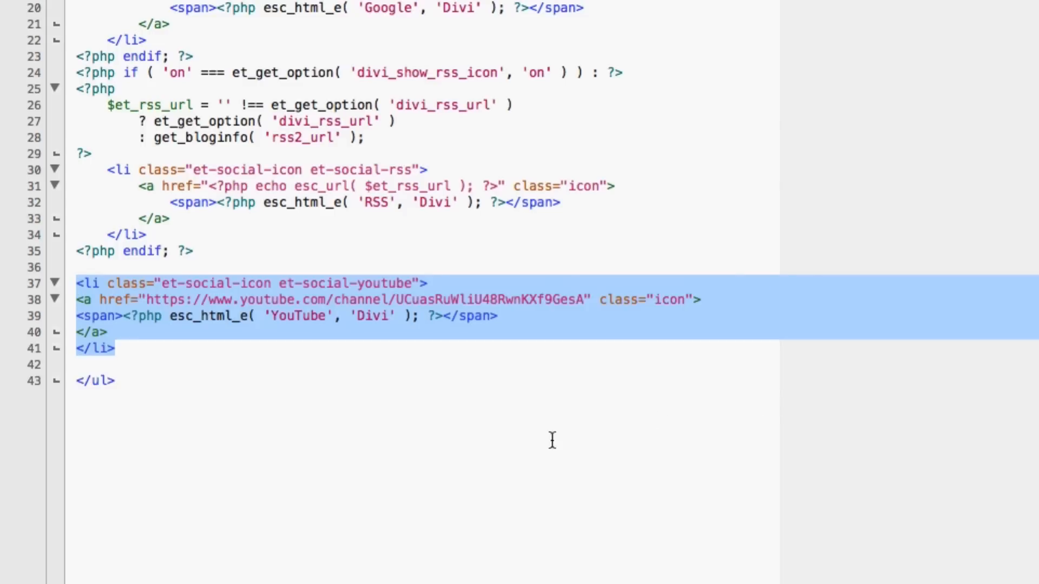
mouse_move(374, 452)
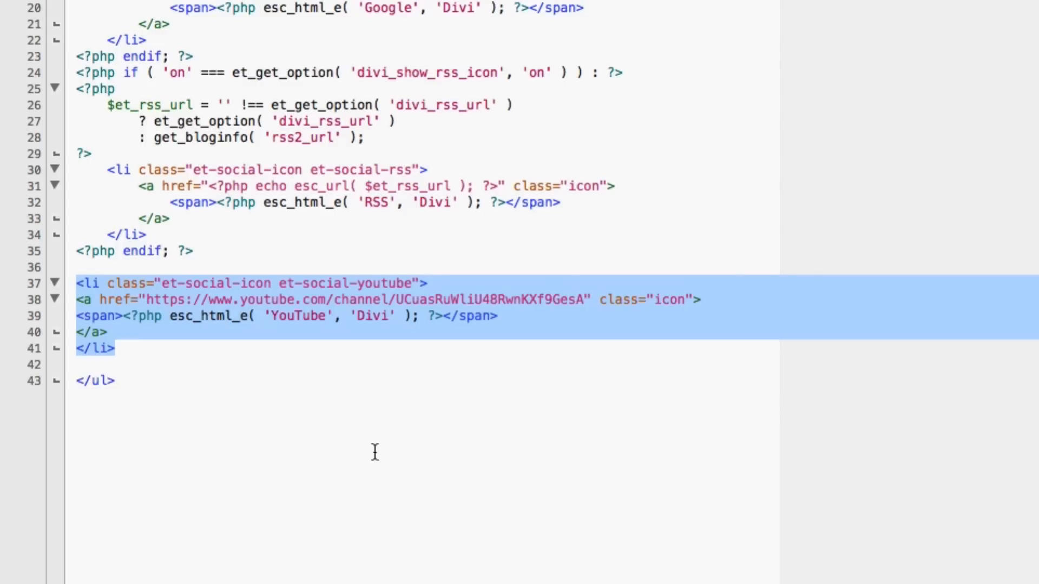
click(122, 348)
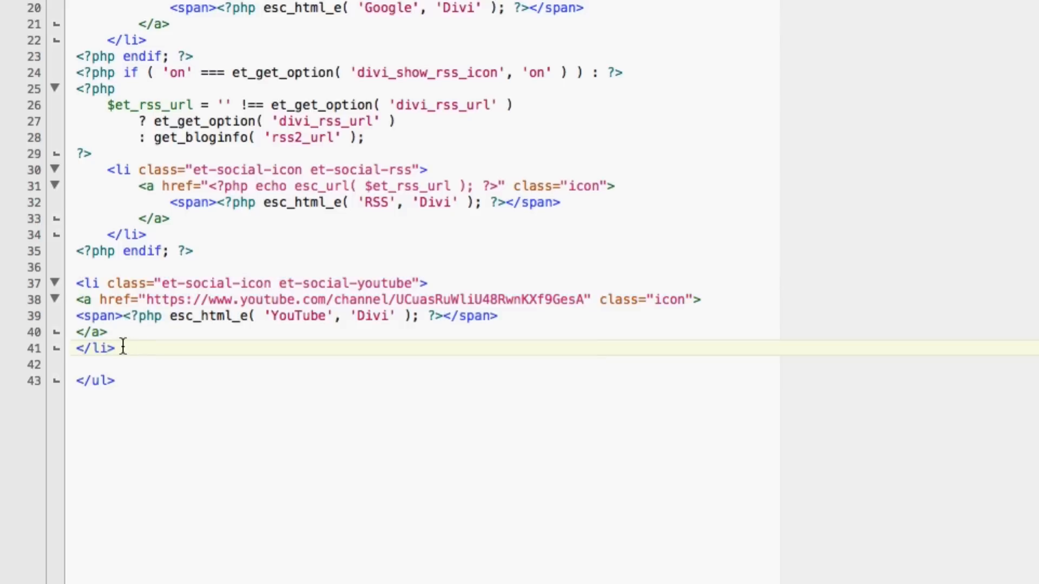
drag(76, 283, 112, 349)
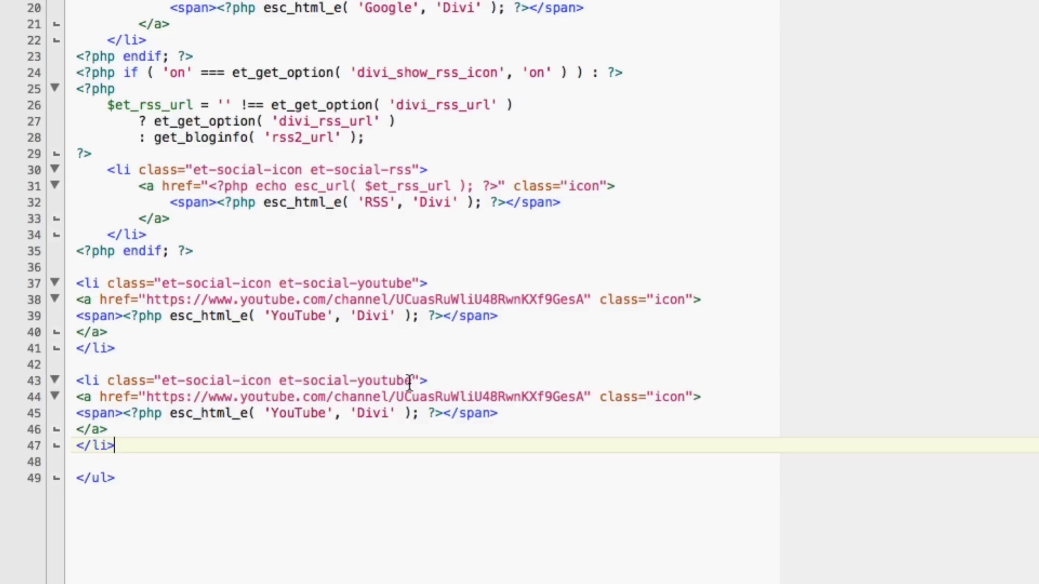
Change the copied entry's class to instagram, URL to instagram.com/, and label to Instagram
double_click(383, 380)
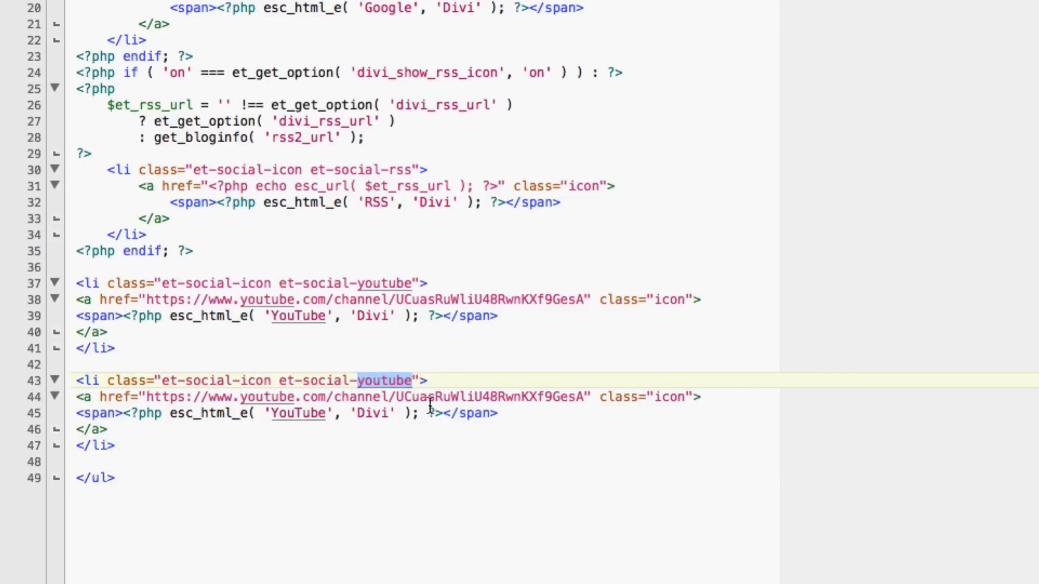
mouse_move(461, 398)
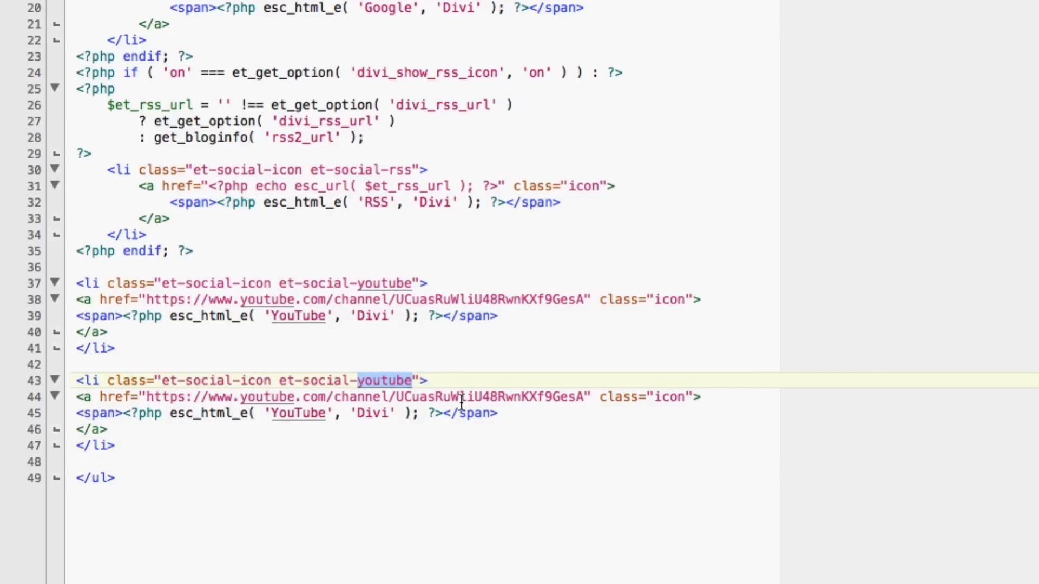
mouse_move(289, 434)
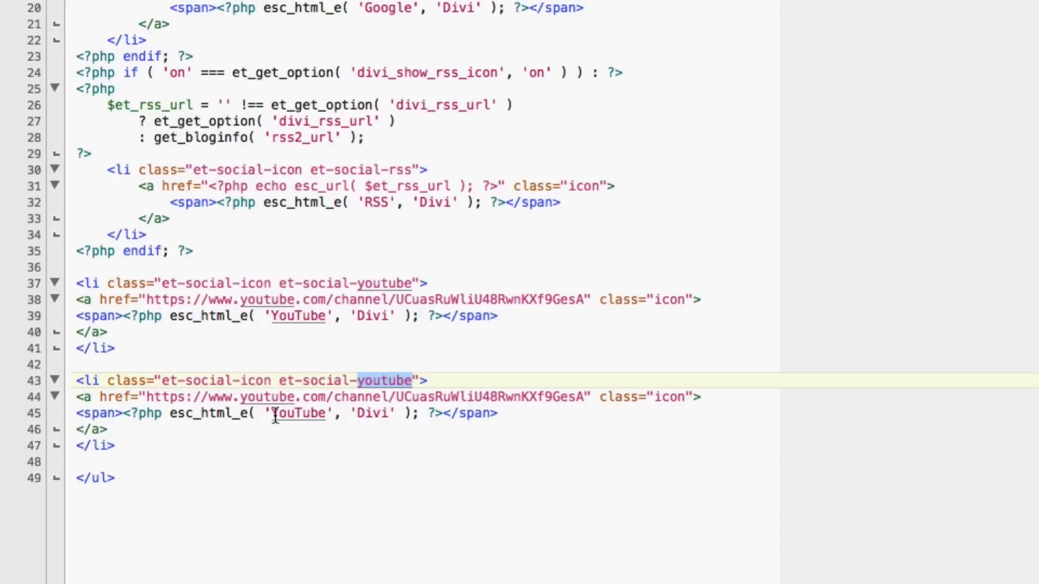
mouse_move(298, 394)
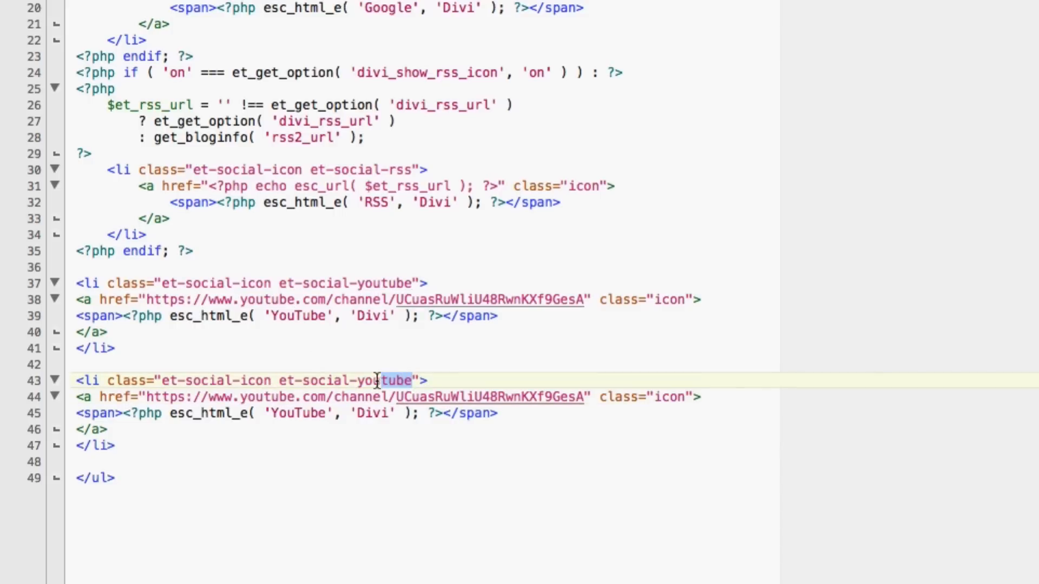
text(inst)
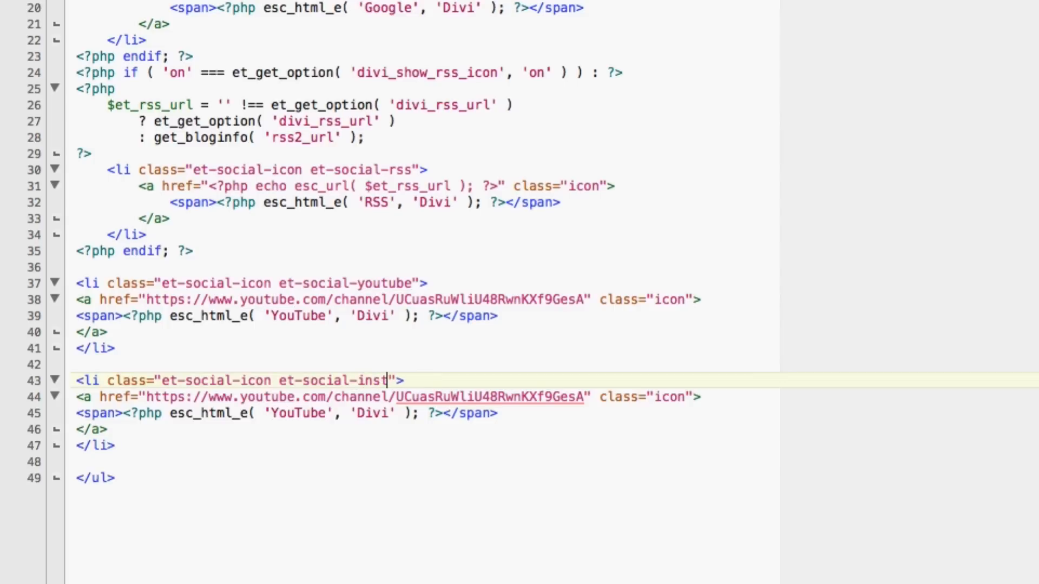
text(agram)
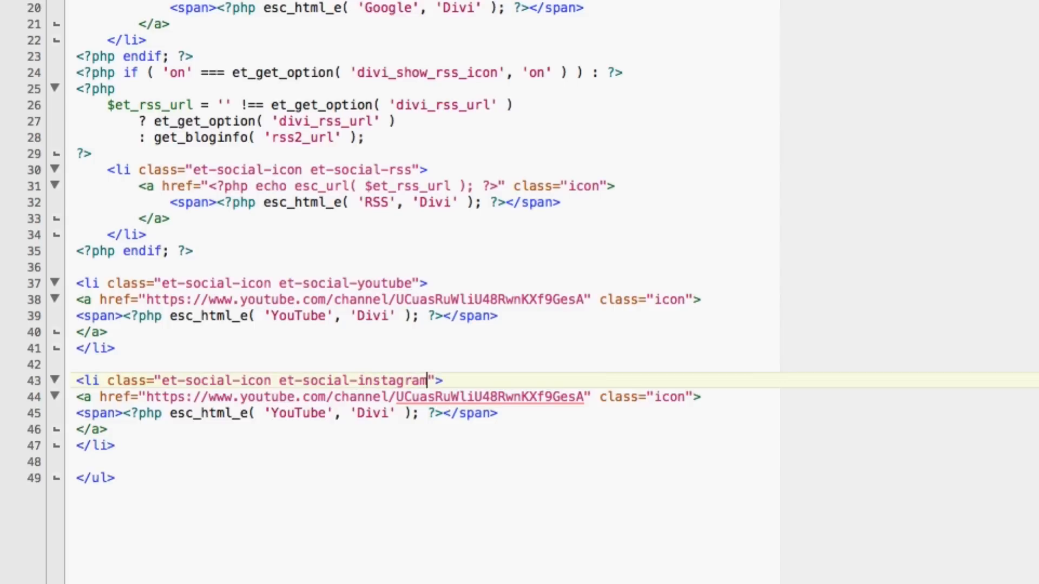
mouse_move(572, 398)
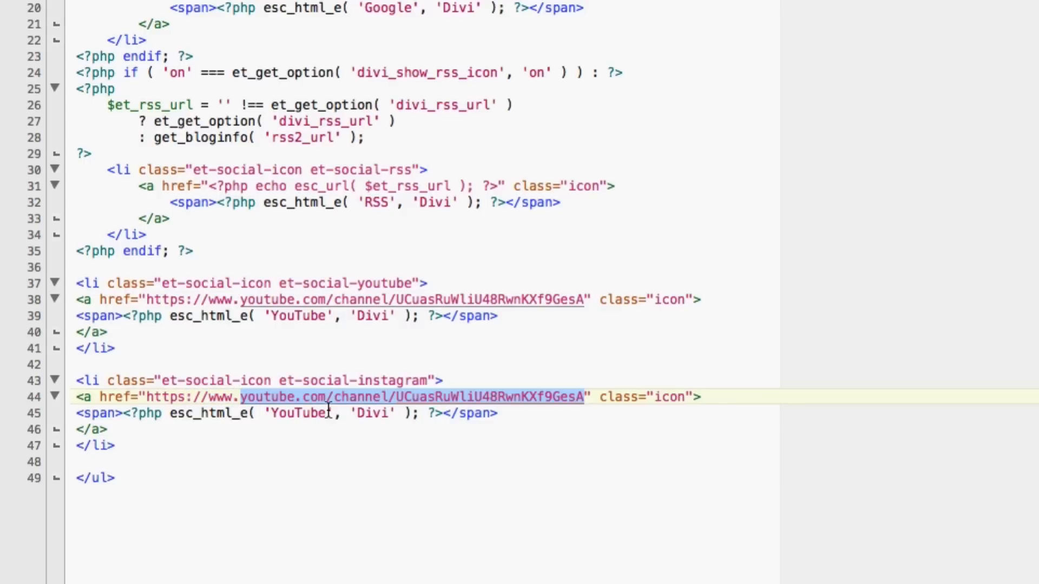
text(instagr" class="icon">)
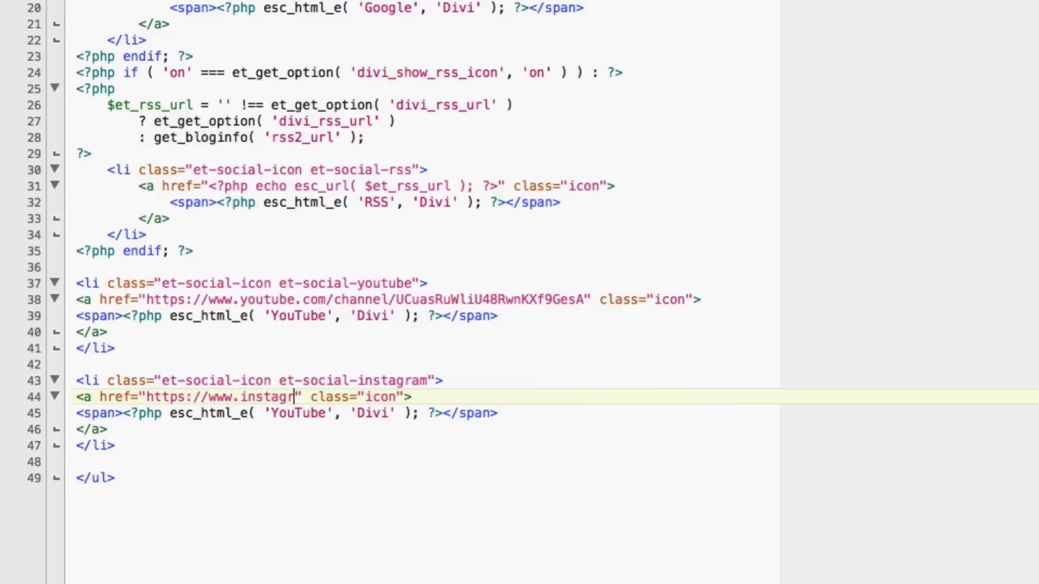
text(am.com/)
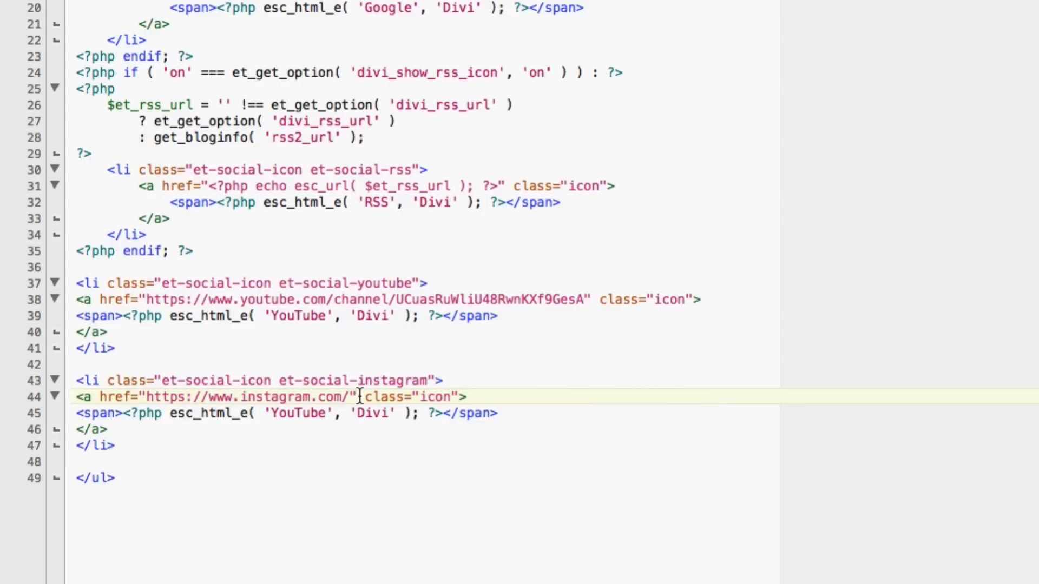
double_click(297, 413)
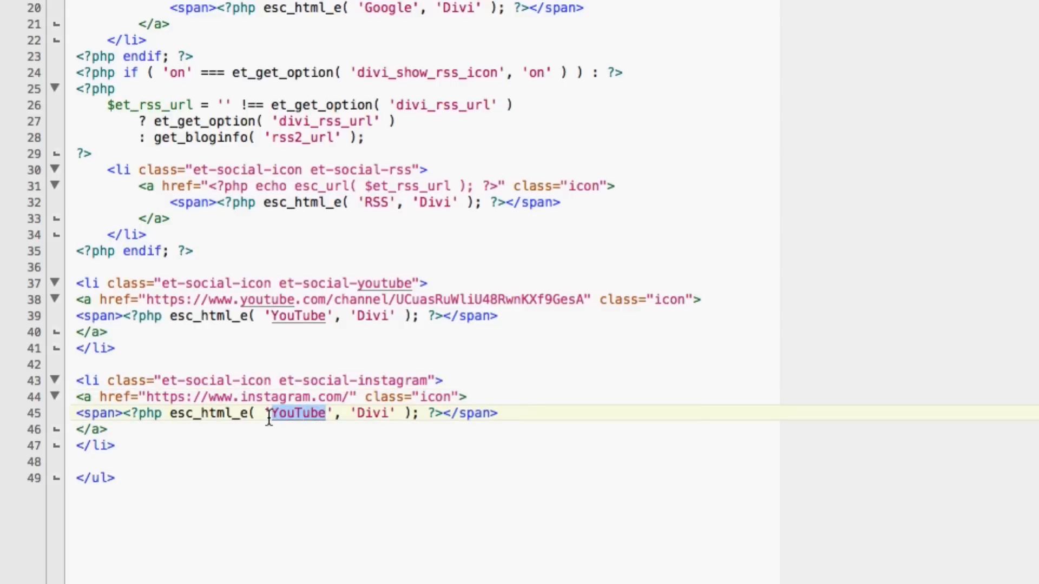
text(Instagram)
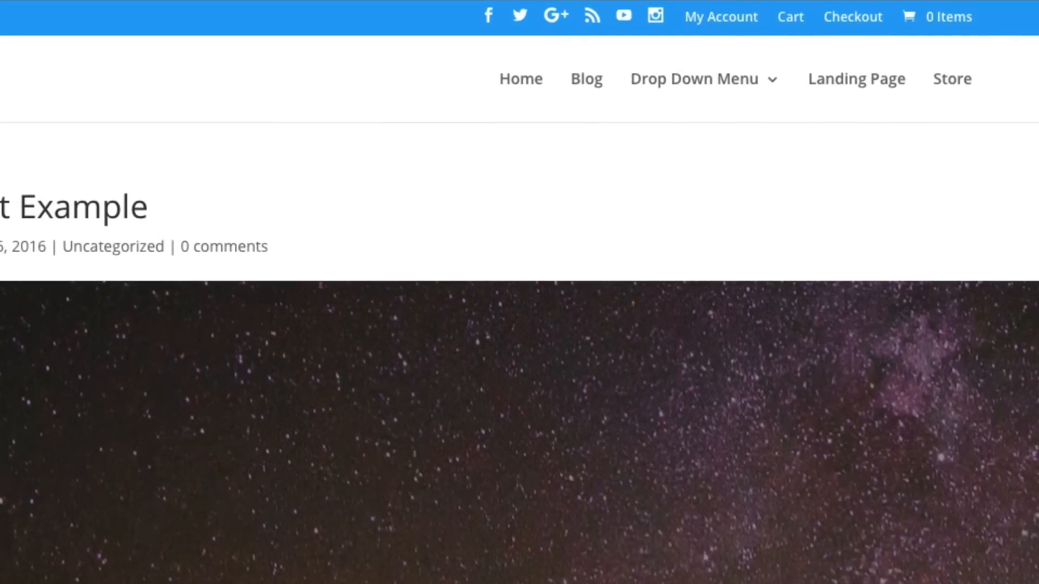
mouse_move(651, 24)
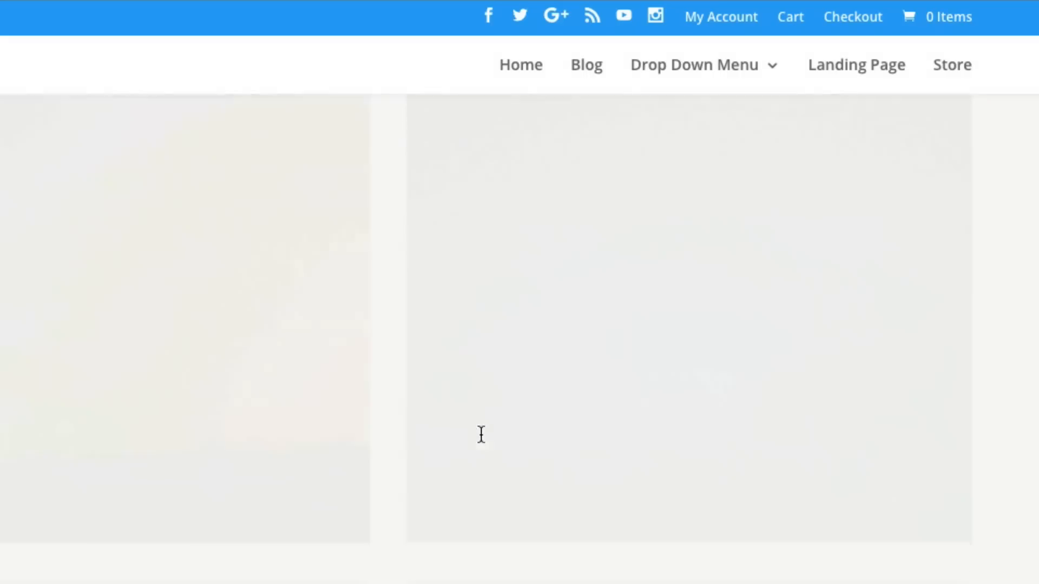
Scroll down the refreshed site to check the header and footer icons
scroll(down, 3)
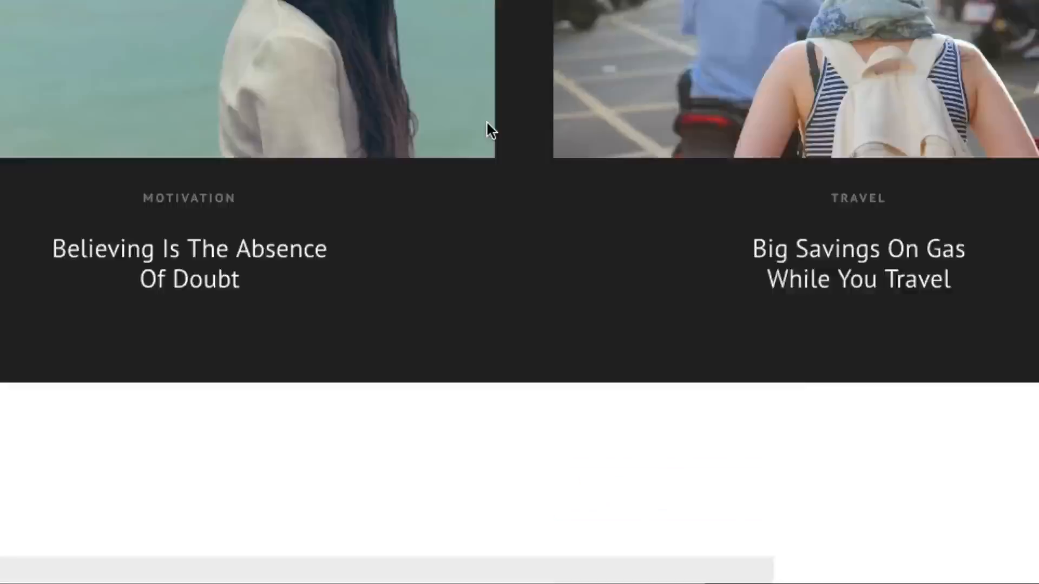